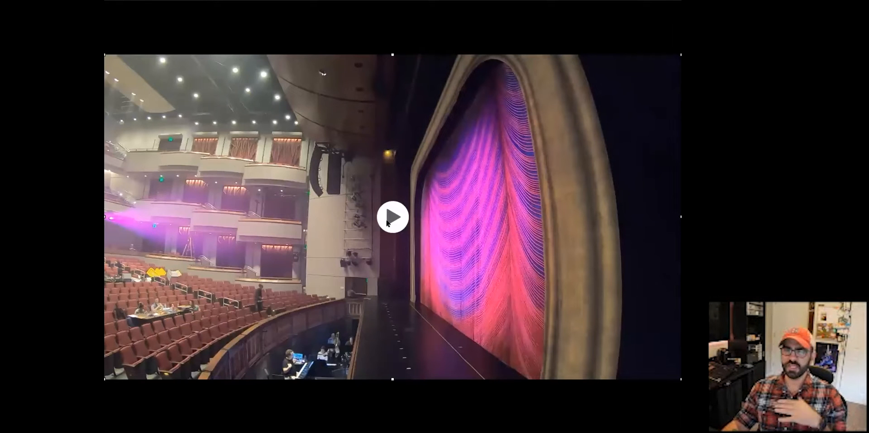
# Step: Advance from the theatre stage video slide to the visualizer scene showing overlapping red and blue beams
pyautogui.click(393, 217)
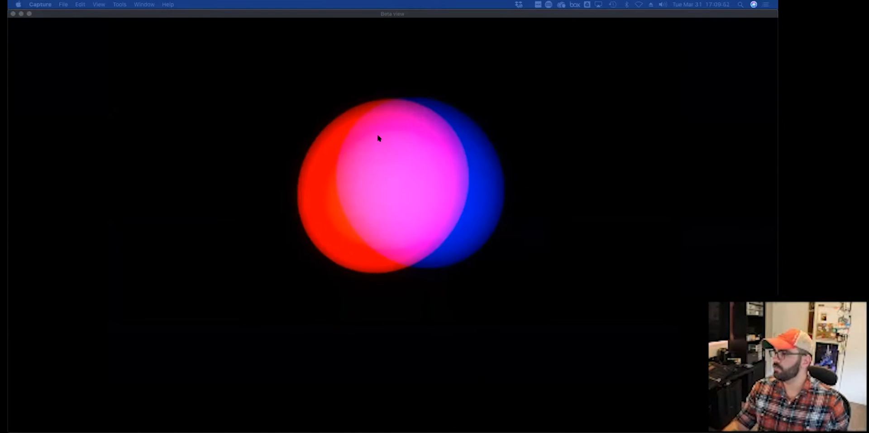
pyautogui.moveTo(491, 261)
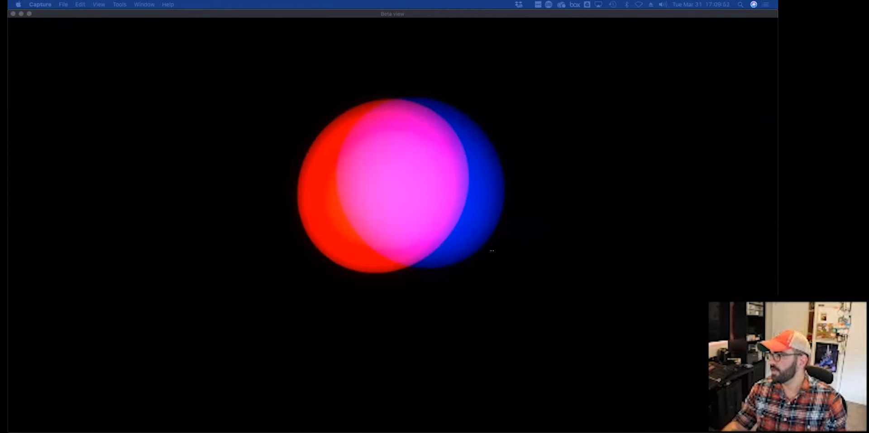
pyautogui.moveTo(434, 161)
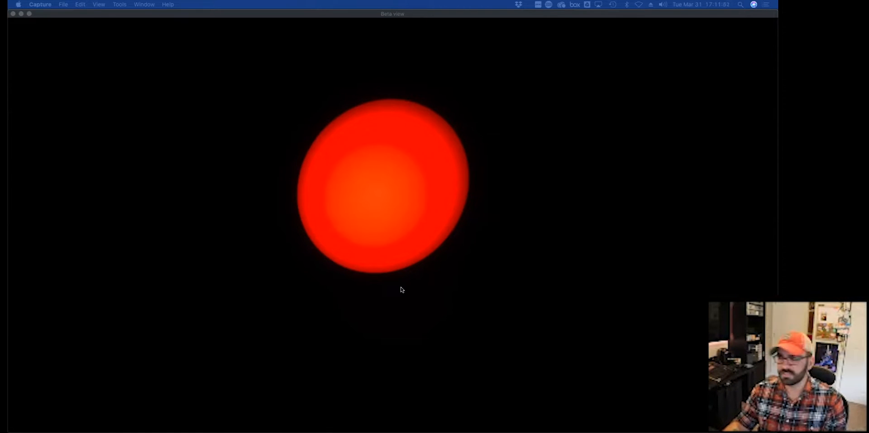
pyautogui.moveTo(89, 198)
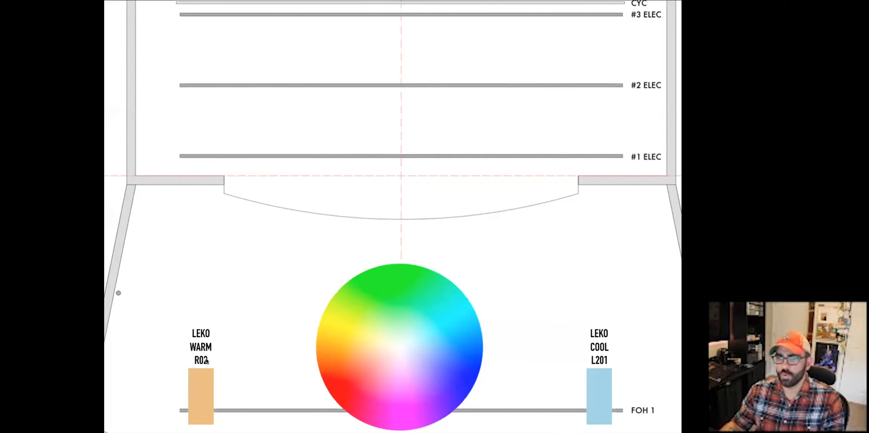
pyautogui.moveTo(575, 338)
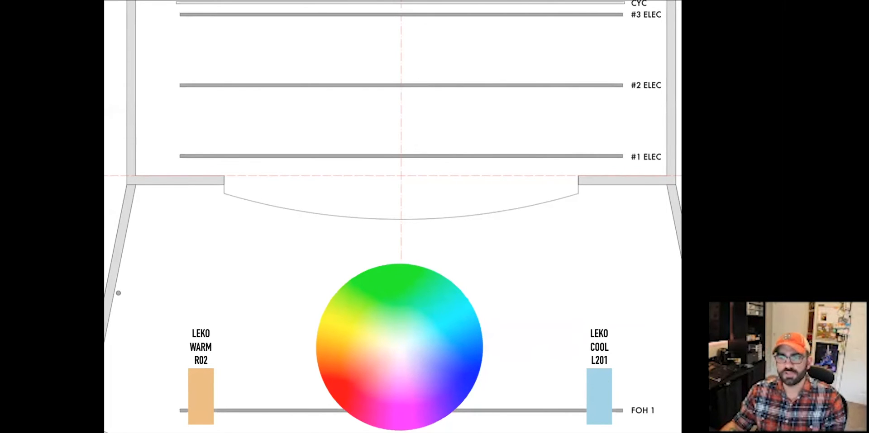
pyautogui.moveTo(354, 366)
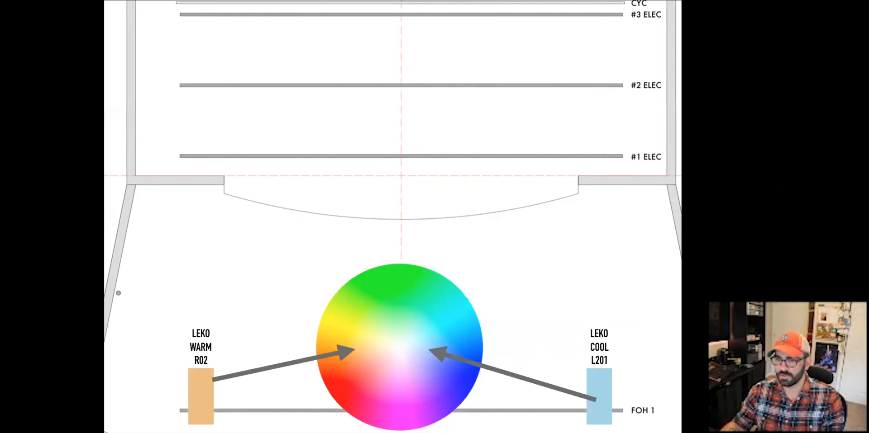
pyautogui.moveTo(447, 321)
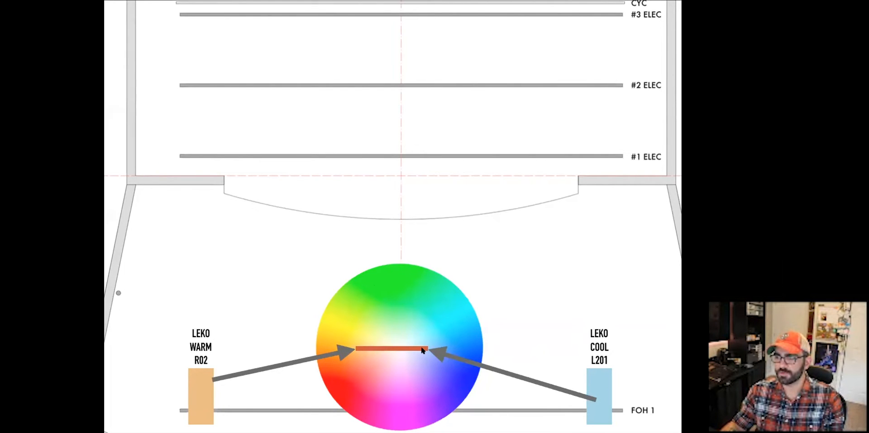
pyautogui.moveTo(217, 394)
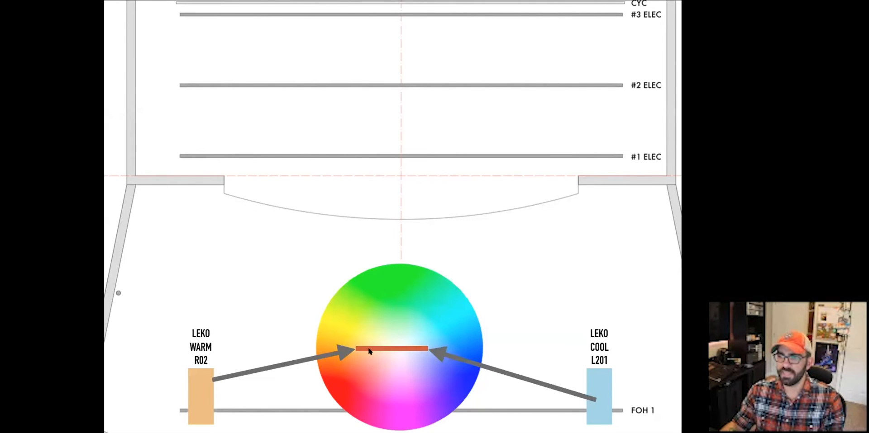
pyautogui.moveTo(385, 364)
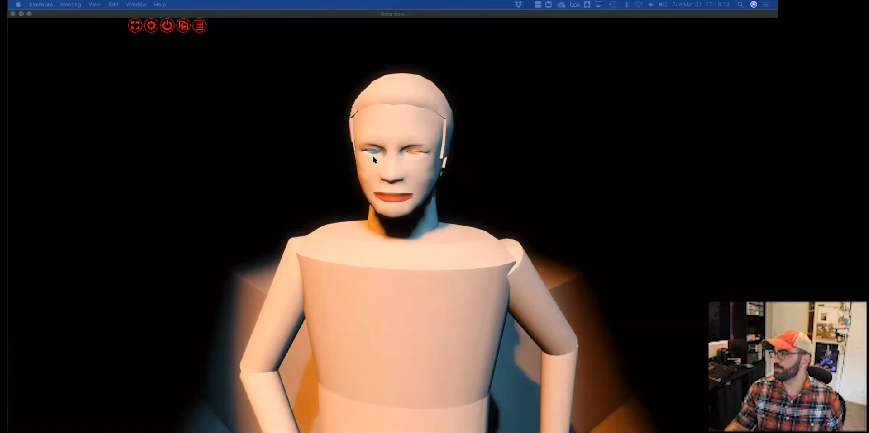
pyautogui.moveTo(416, 155)
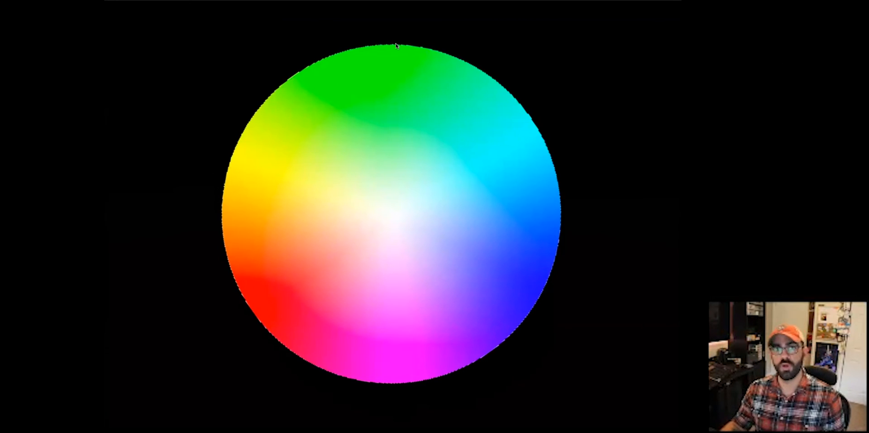
pyautogui.moveTo(364, 88)
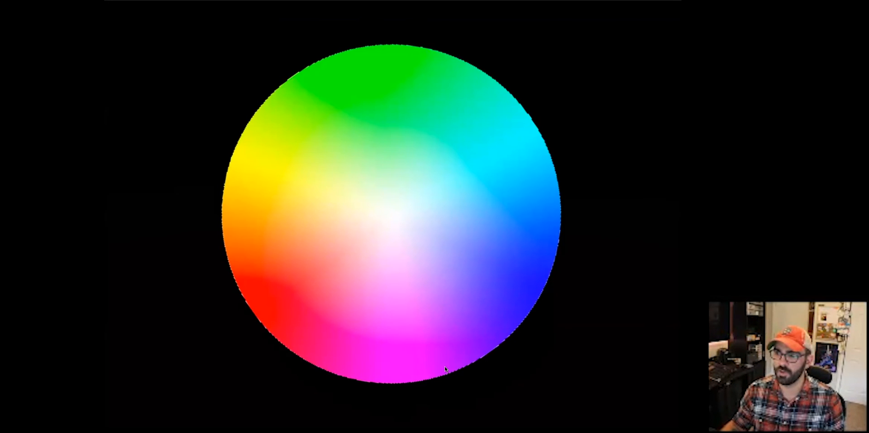
pyautogui.moveTo(382, 395)
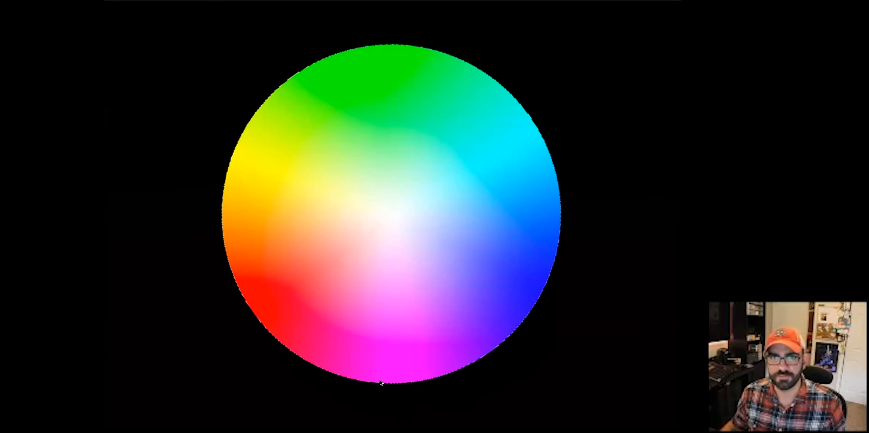
pyautogui.moveTo(442, 366)
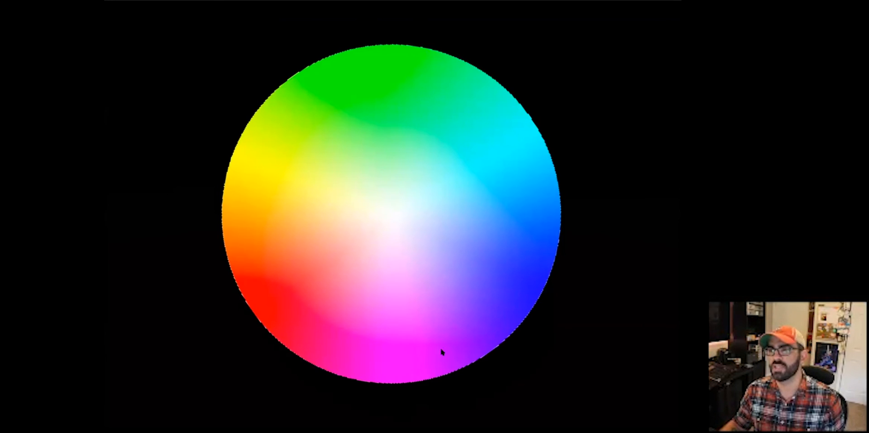
pyautogui.moveTo(352, 127)
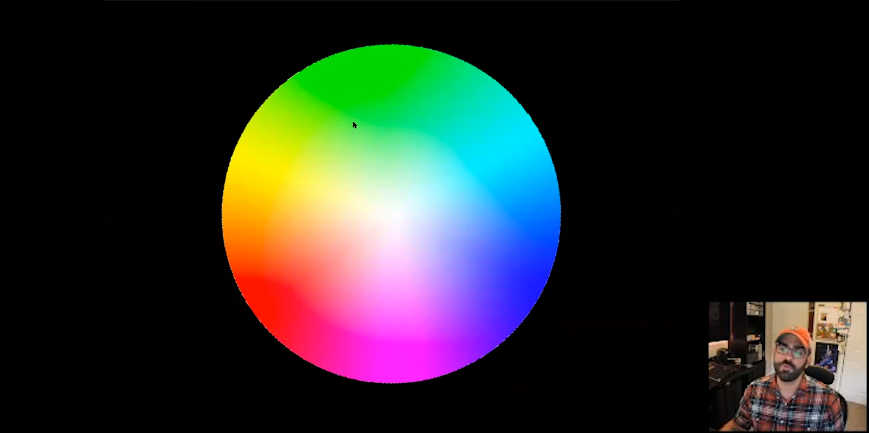
pyautogui.moveTo(353, 141)
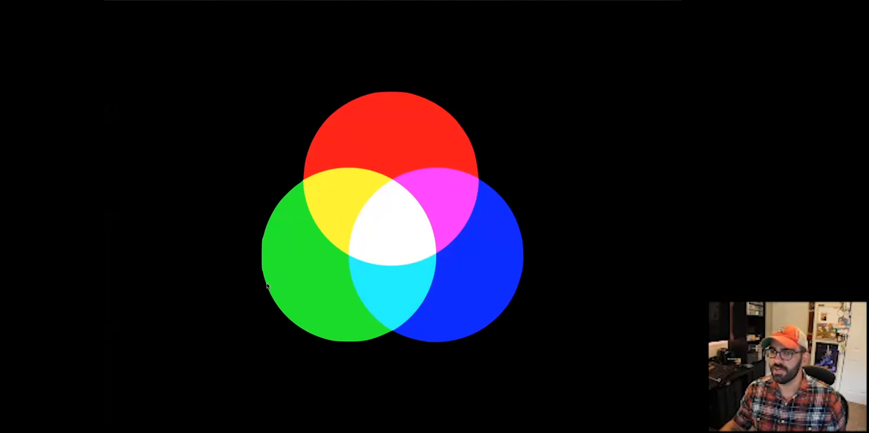
pyautogui.moveTo(477, 187)
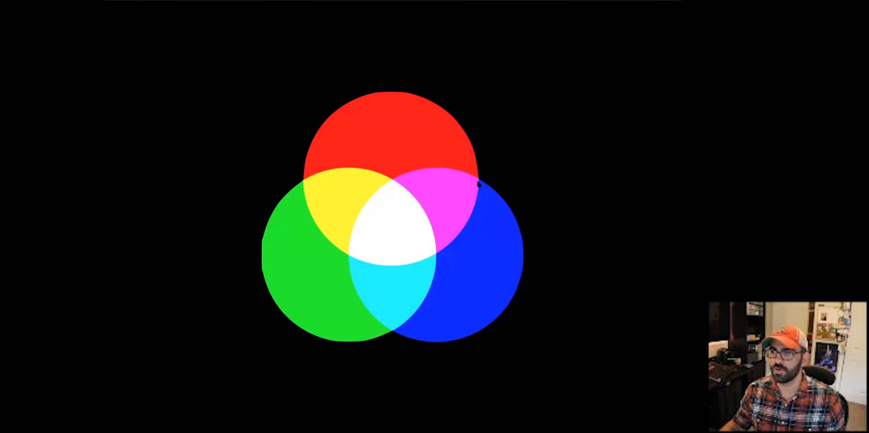